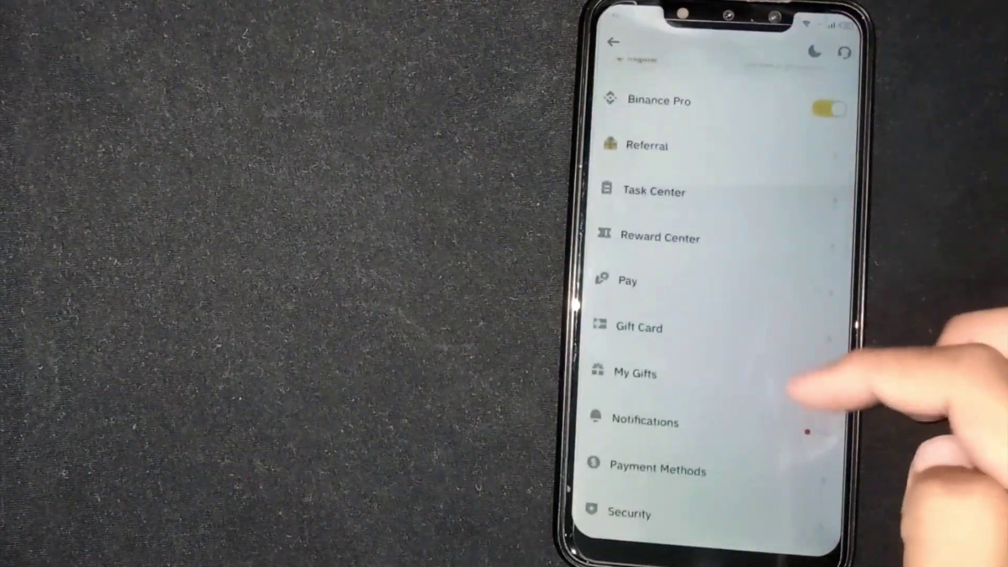
- Start adding a new P2P payment method from the Payment Methods page
scroll("down", 3)
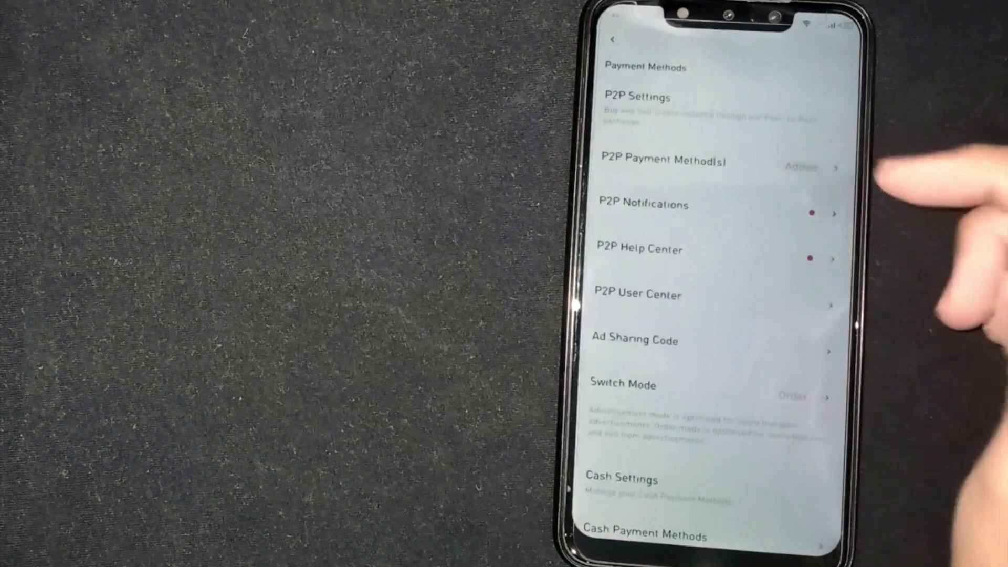
left_click(668, 159)
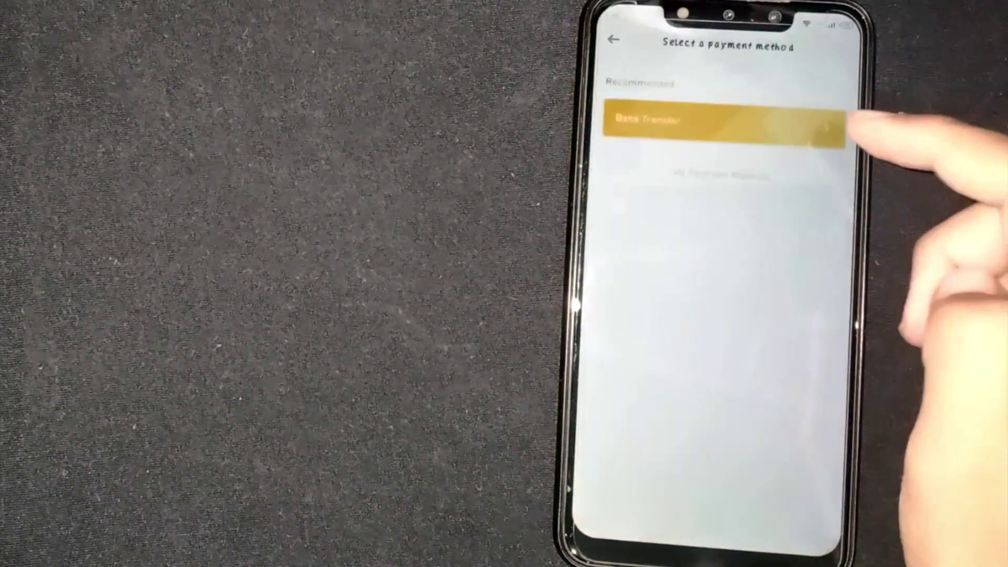
- Choose Bank Transfer as the payment method, reaching the Add Bank Transfer form
left_click(719, 122)
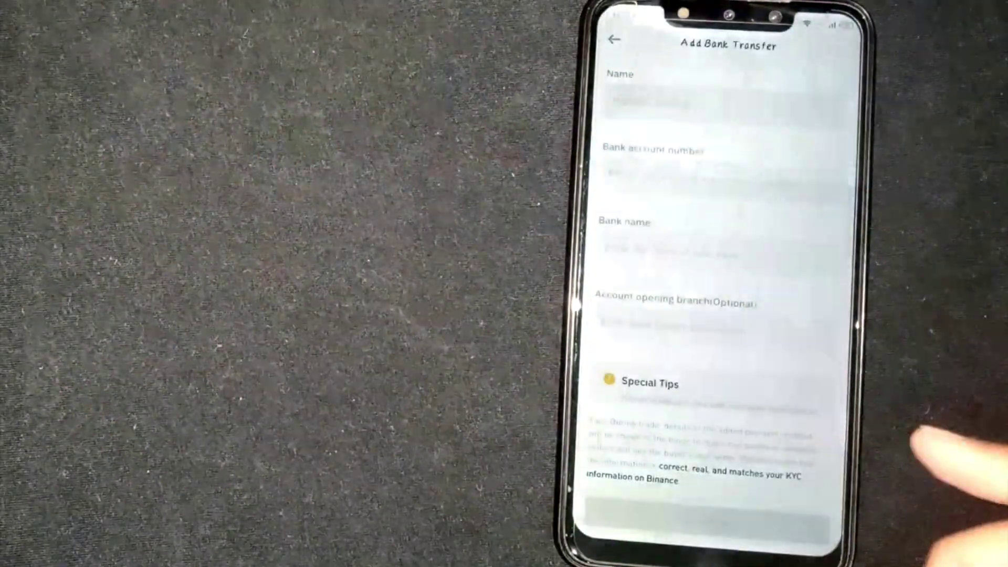